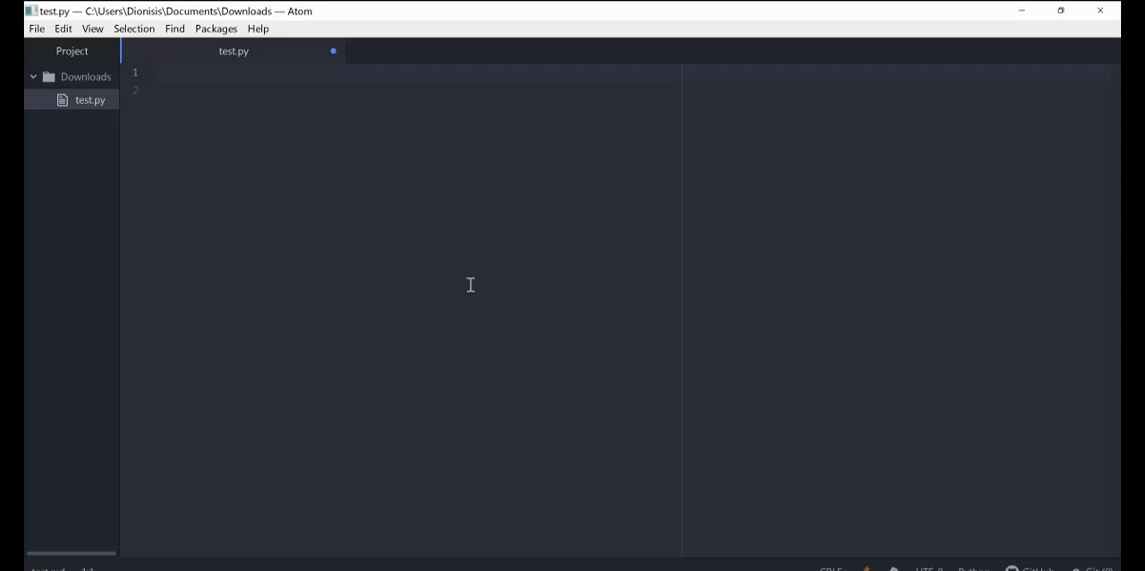
Step: Write the first assignment num1 = 10 at the top of test.py
{"action": "left_click", "coordinate": [157, 71]}
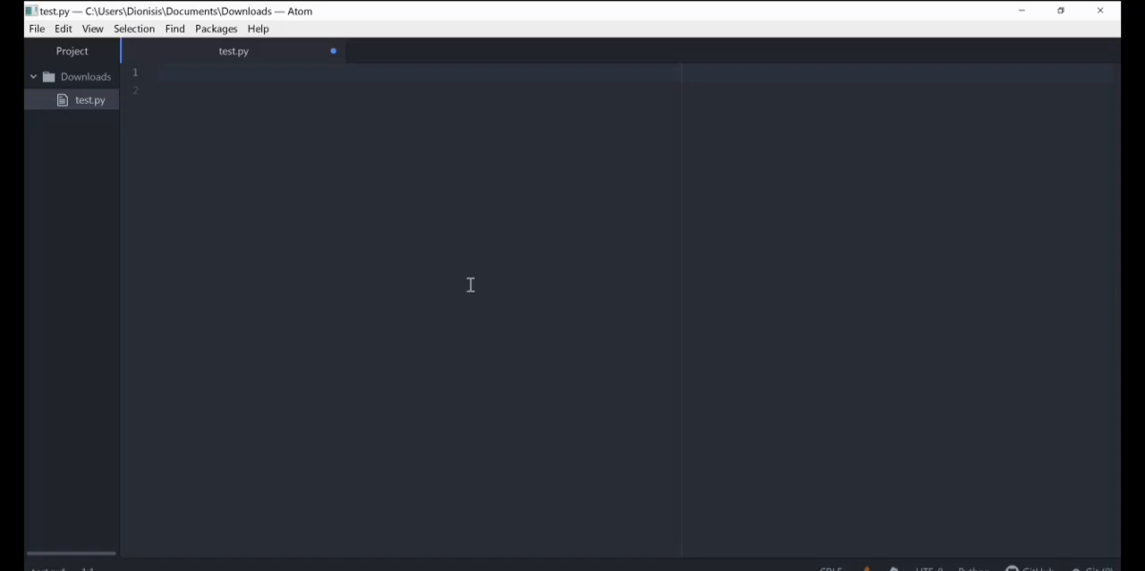
{"action": "left_click", "coordinate": [157, 74]}
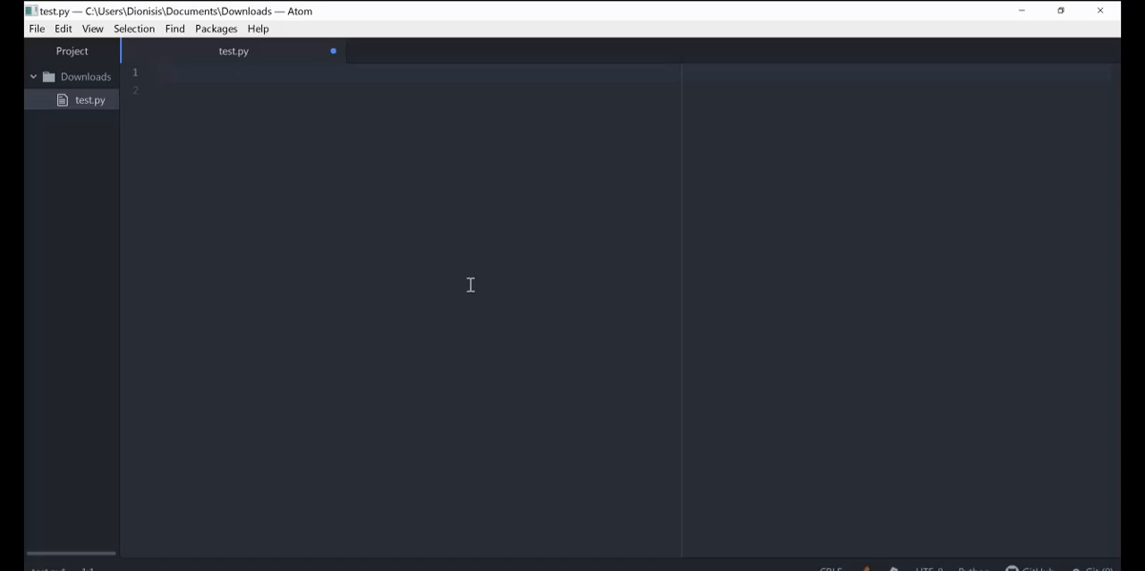
{"action": "left_click", "coordinate": [157, 73]}
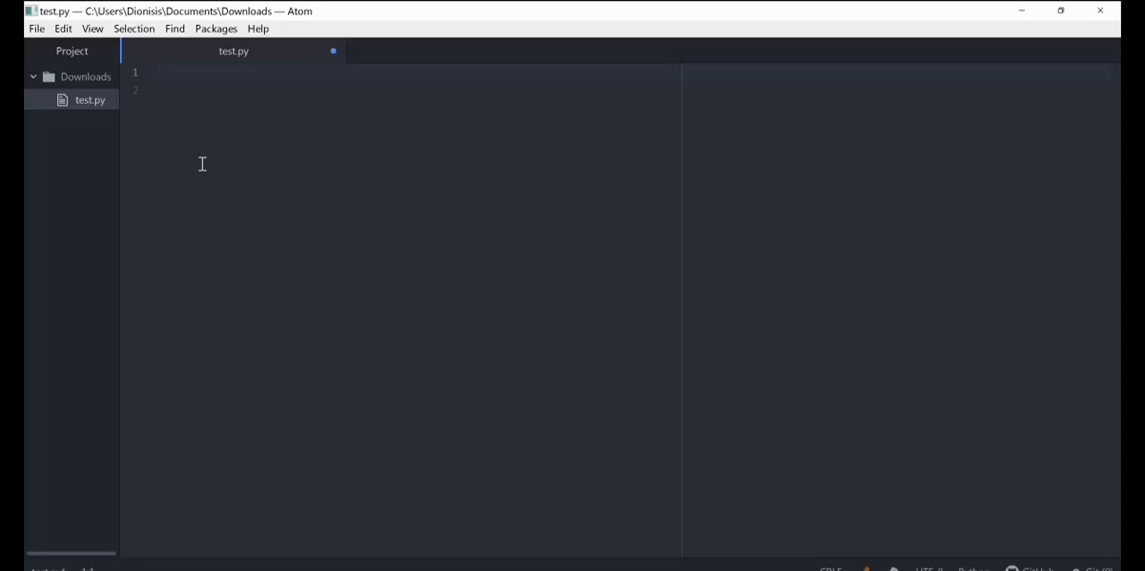
{"action": "left_click", "coordinate": [158, 71]}
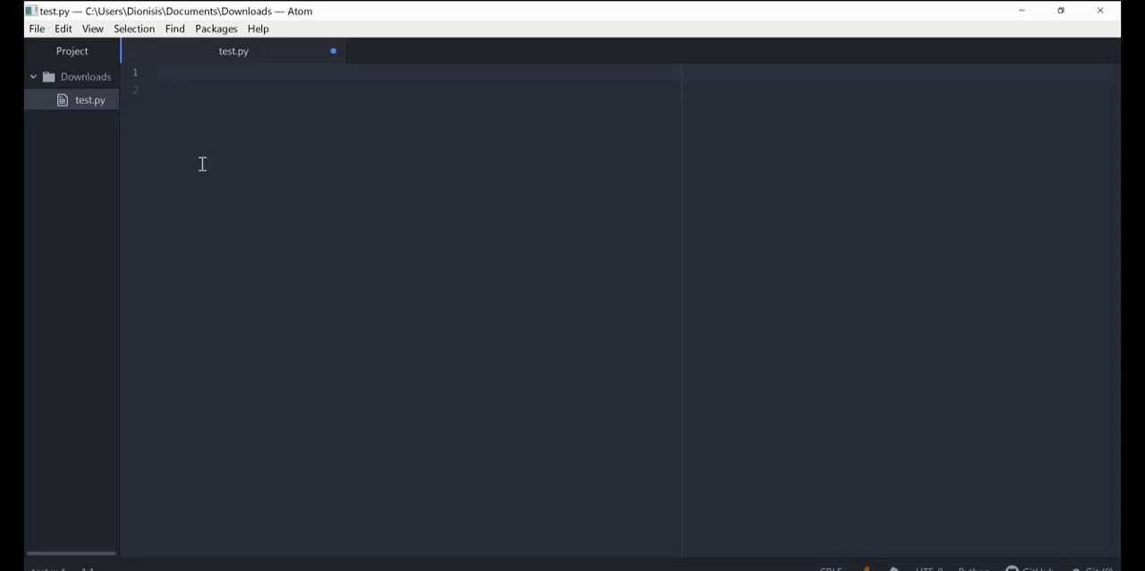
{"action": "type", "text": "n"}
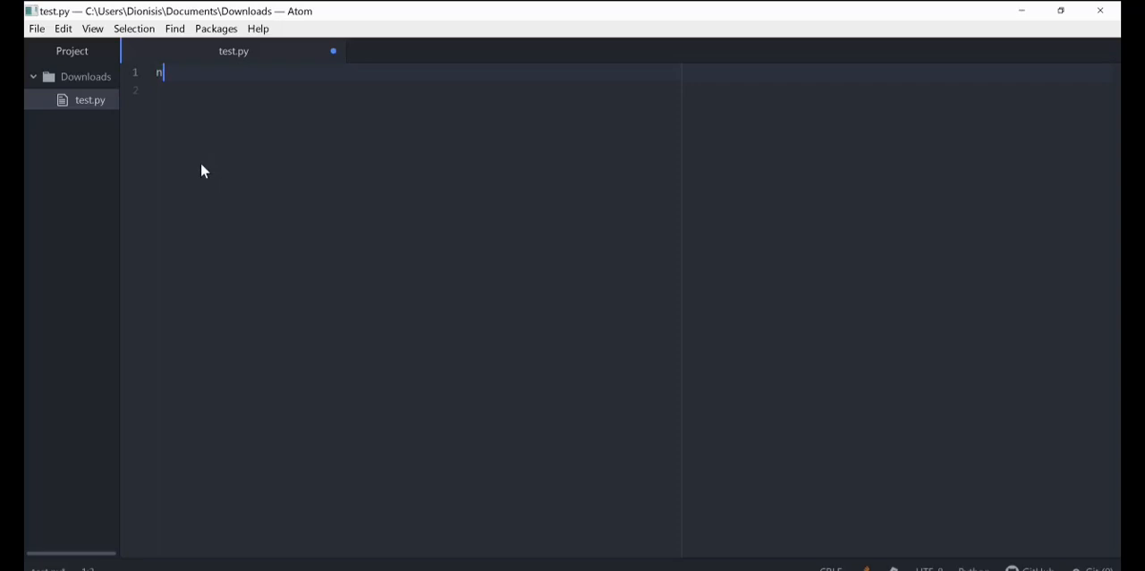
{"action": "type", "text": "um1"}
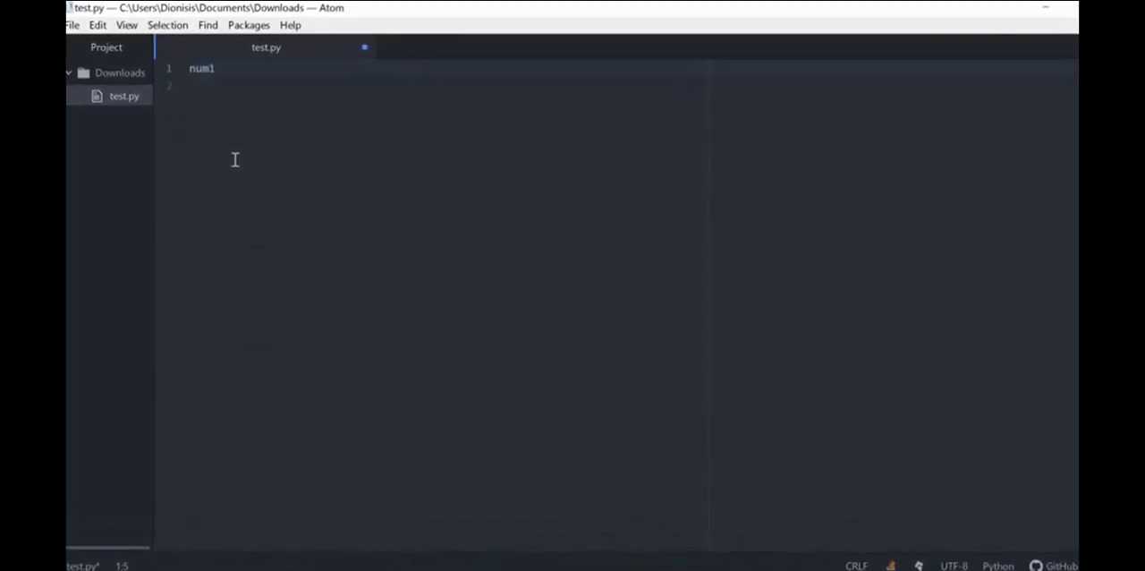
{"action": "type", "text": "="}
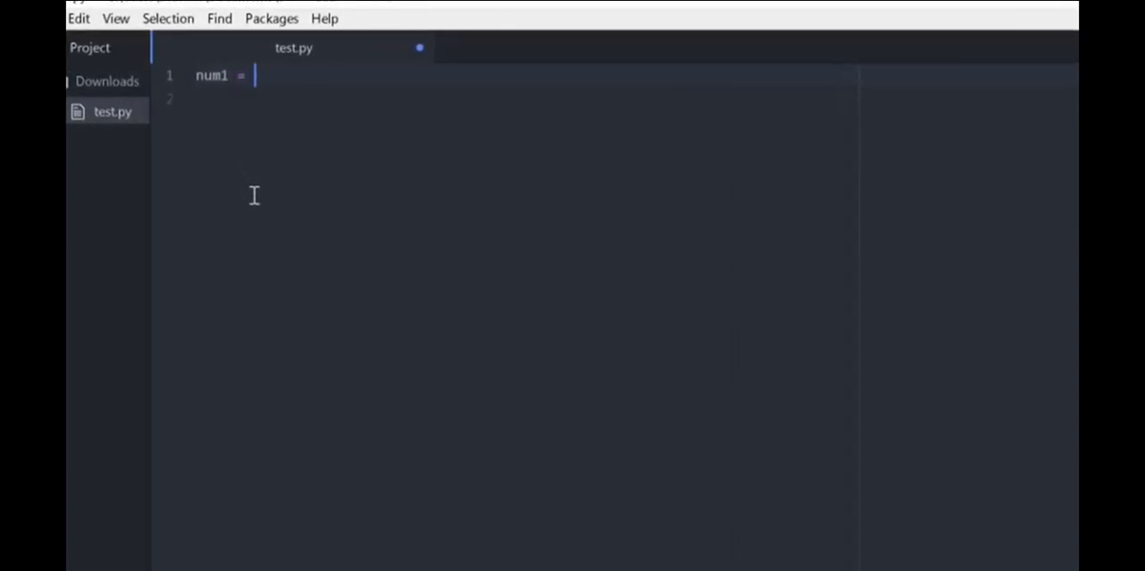
{"action": "type", "text": "10"}
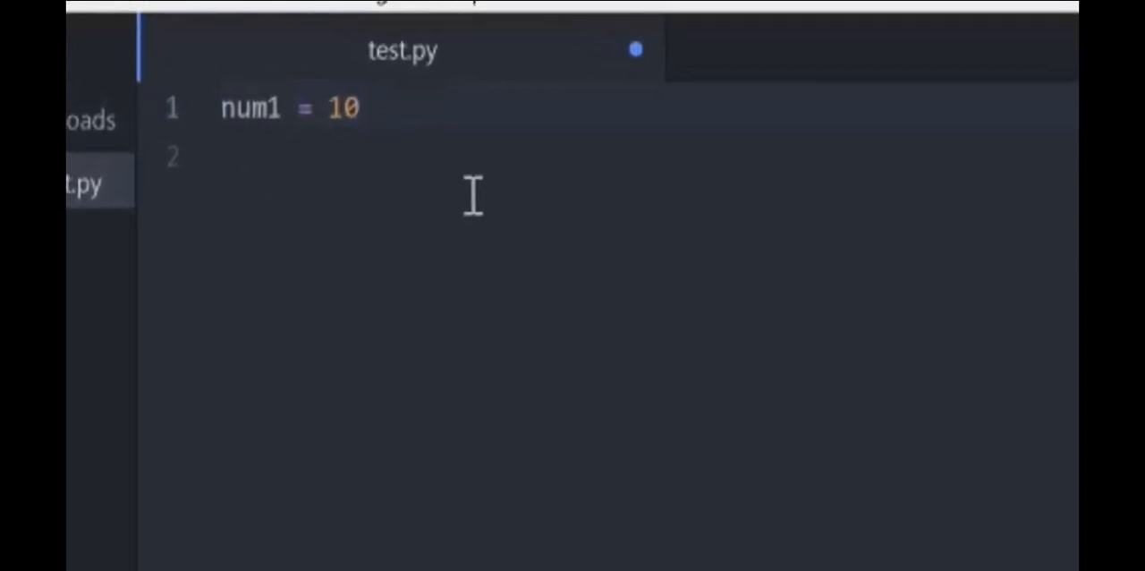
Step: Add num2 = 10 on the next line and leave a blank line below it
{"action": "type", "text": "n"}
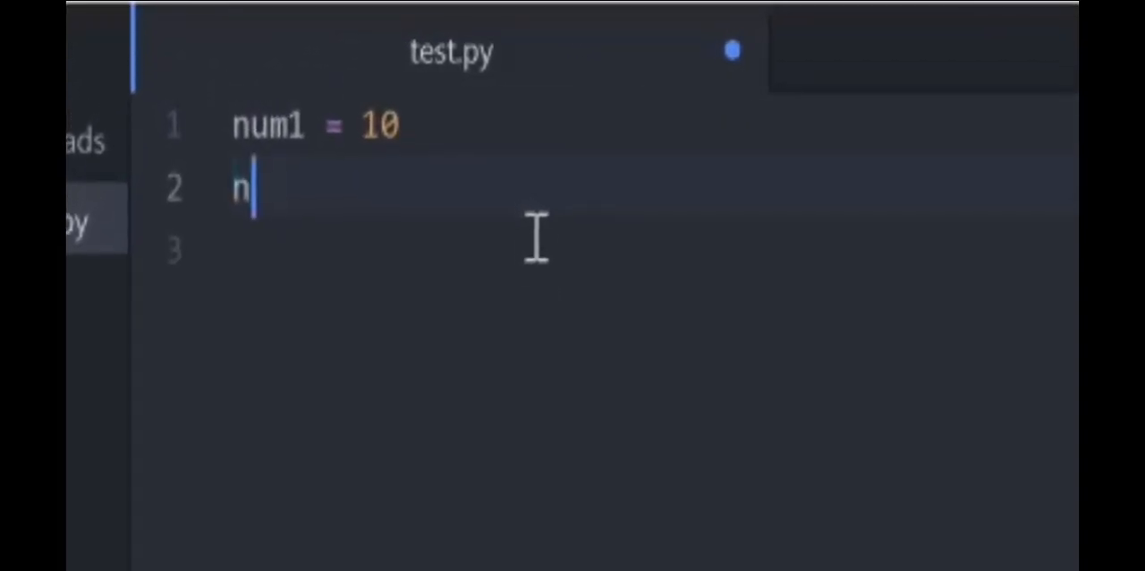
{"action": "type", "text": "um"}
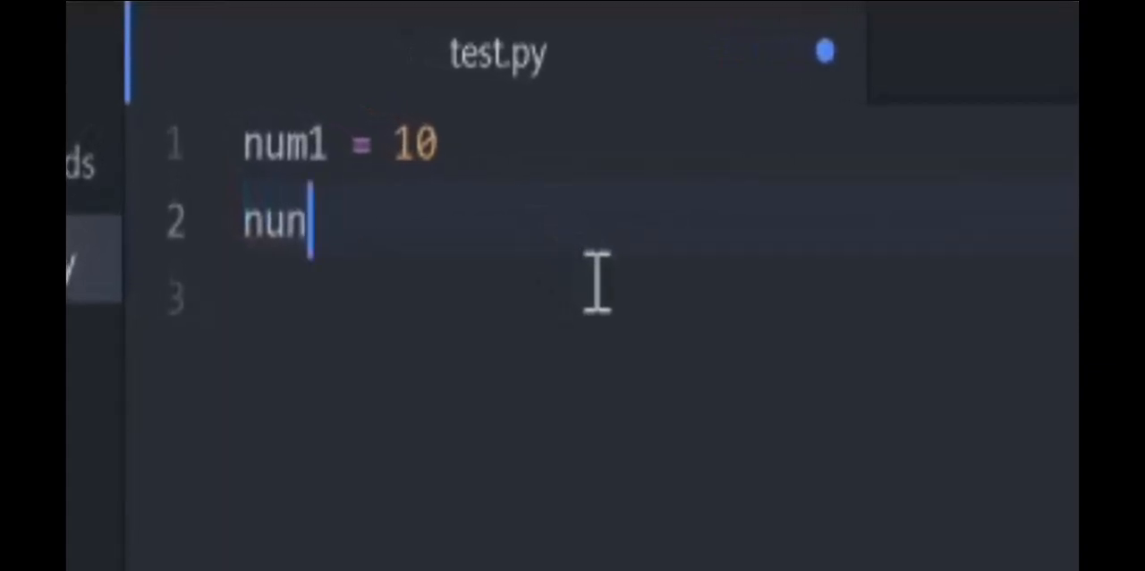
{"action": "type", "text": "2"}
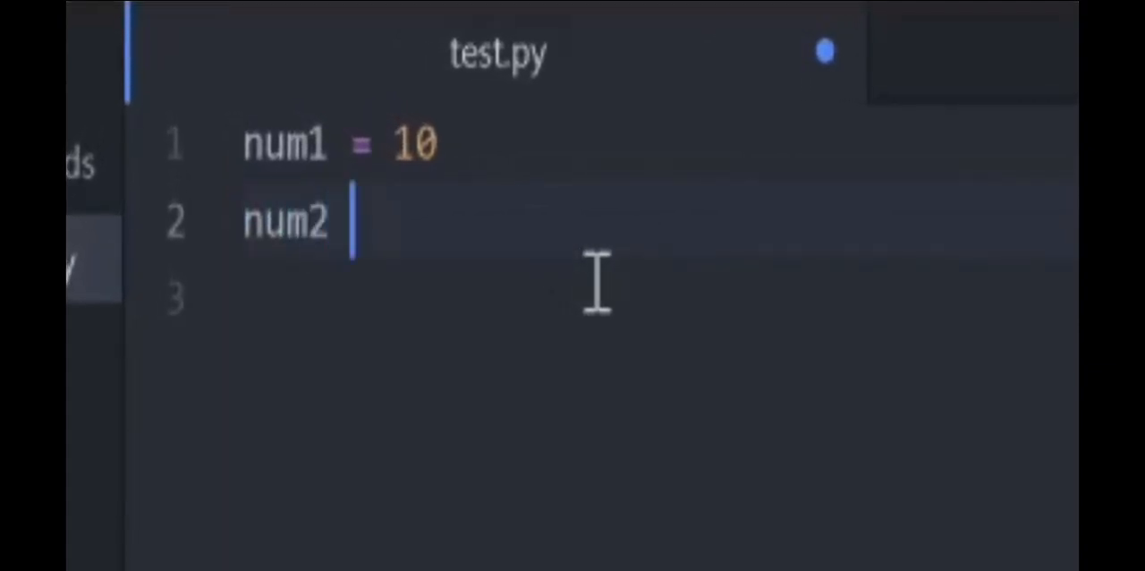
{"action": "type", "text": "= 10"}
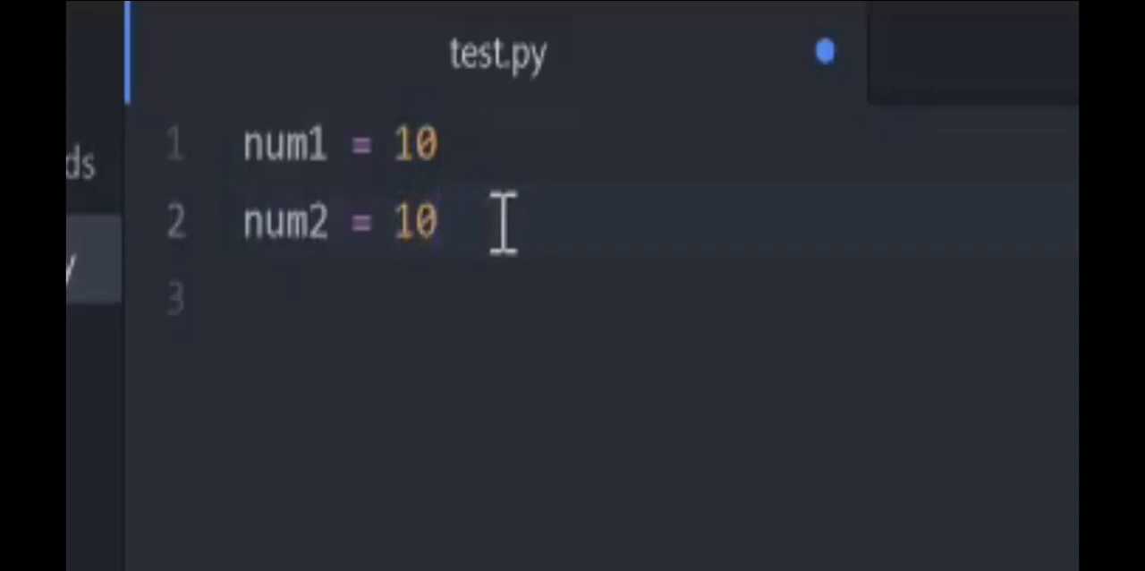
{"action": "key", "text": "enter"}
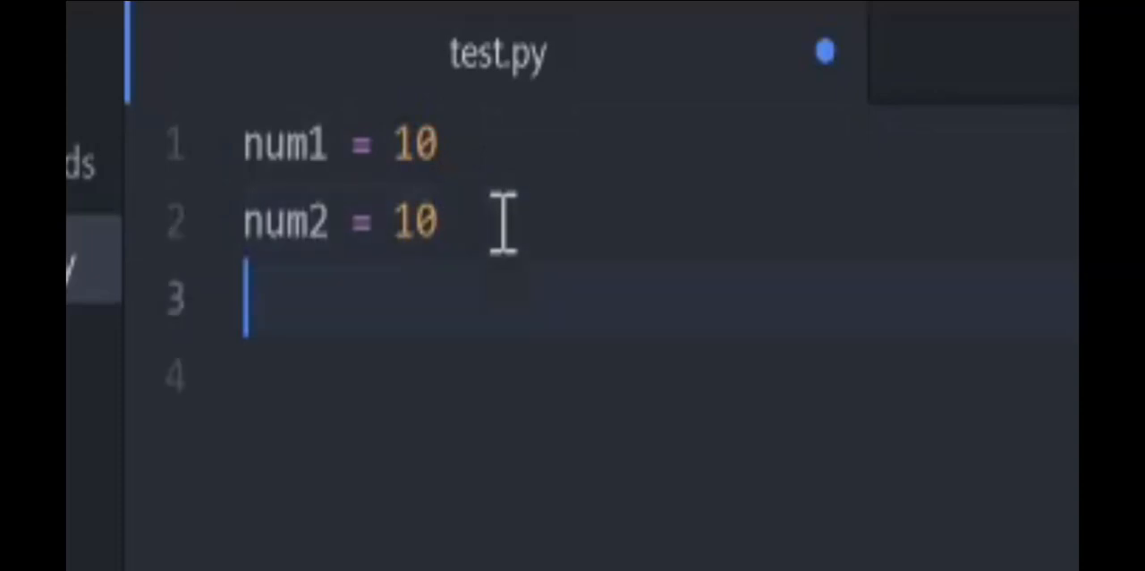
{"action": "key", "text": "Enter"}
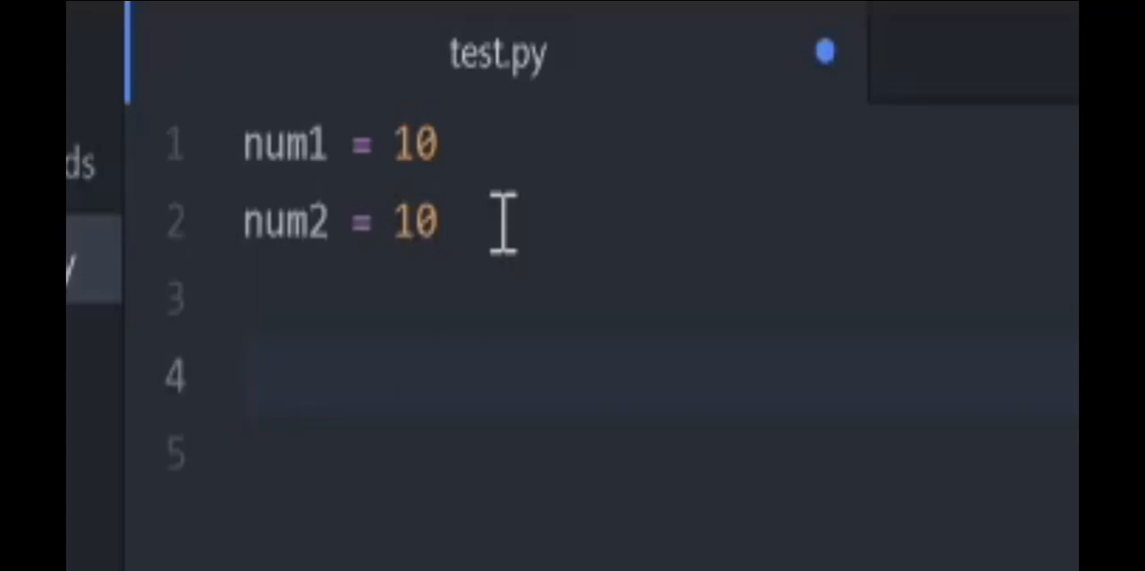
Step: Start a print statement with the string "the answer is" as its first argument
{"action": "type", "text": "print ("}
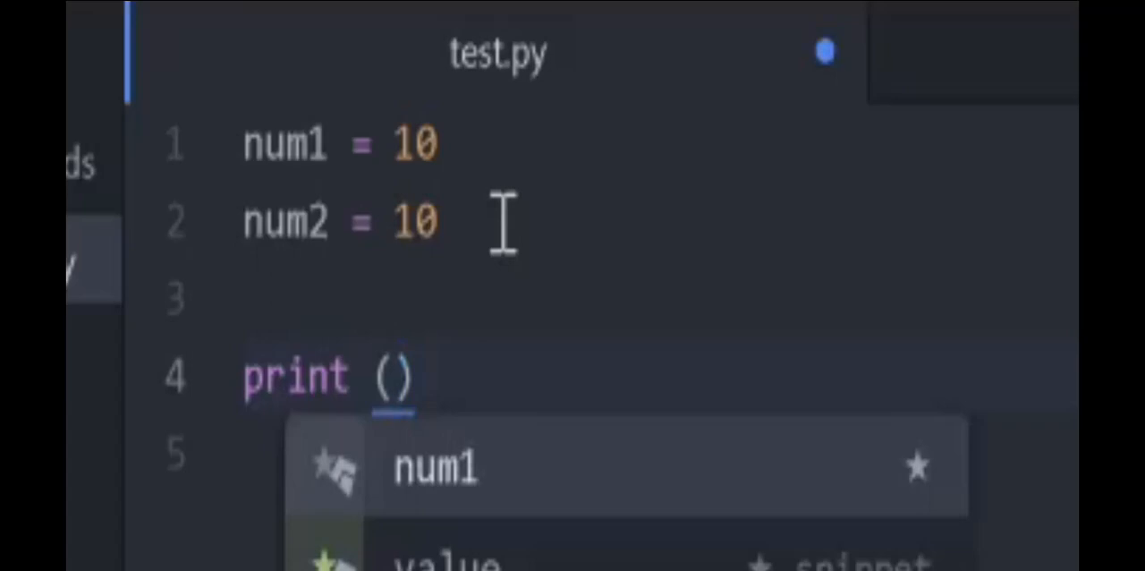
{"action": "type", "text": "\"\""}
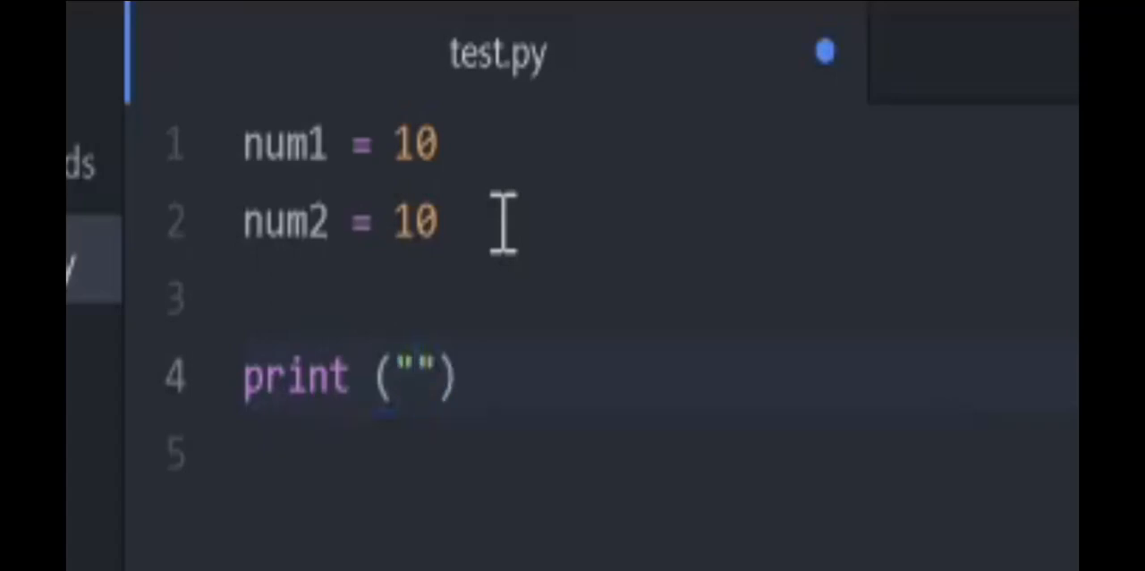
{"action": "type", "text": "answer"}
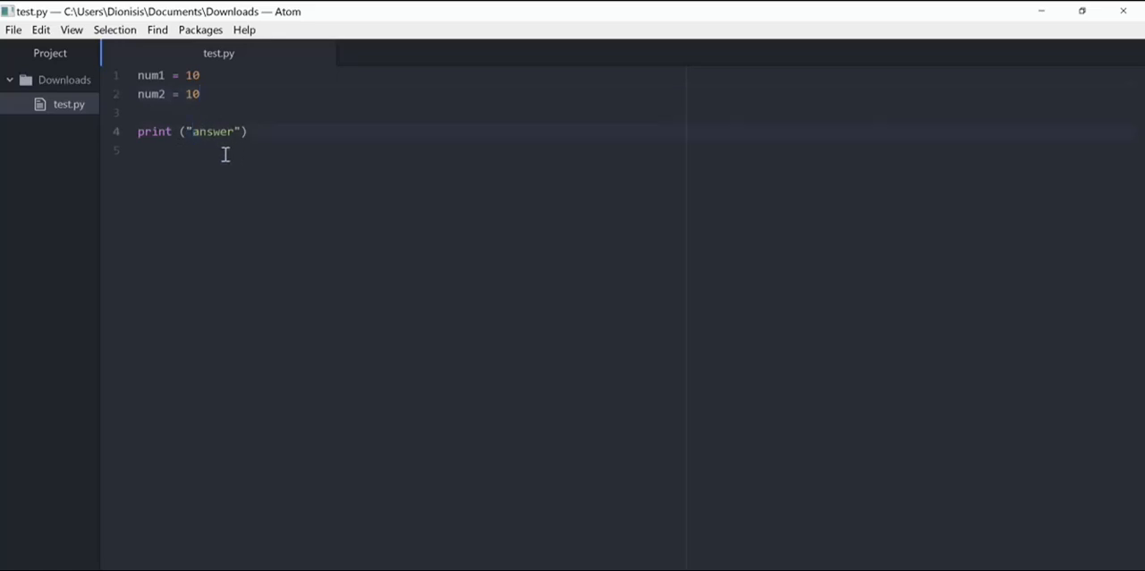
{"action": "type", "text": "the"}
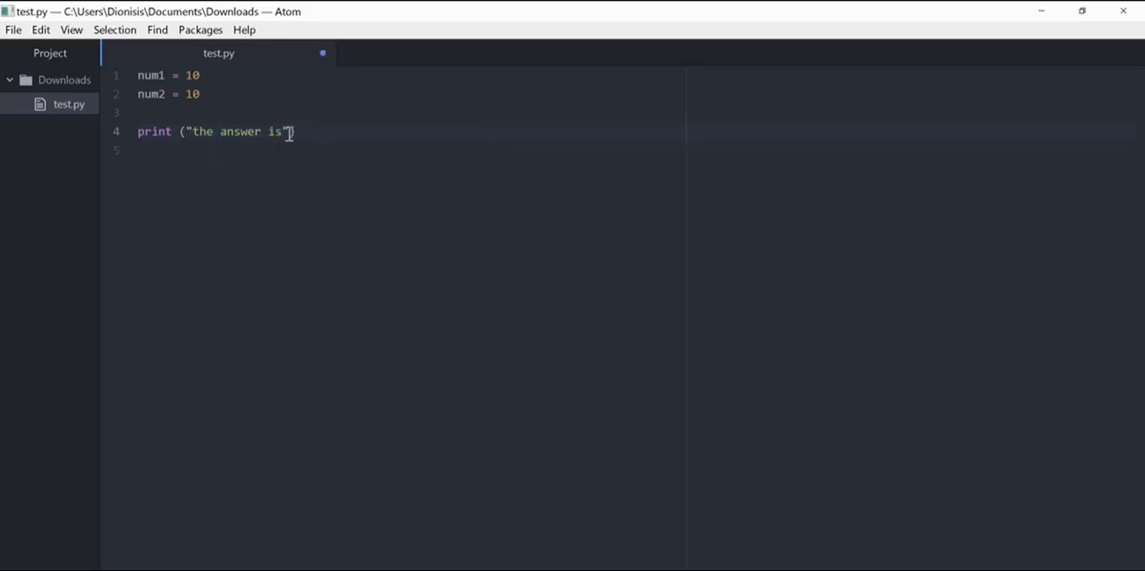
{"action": "type", "text": ")"}
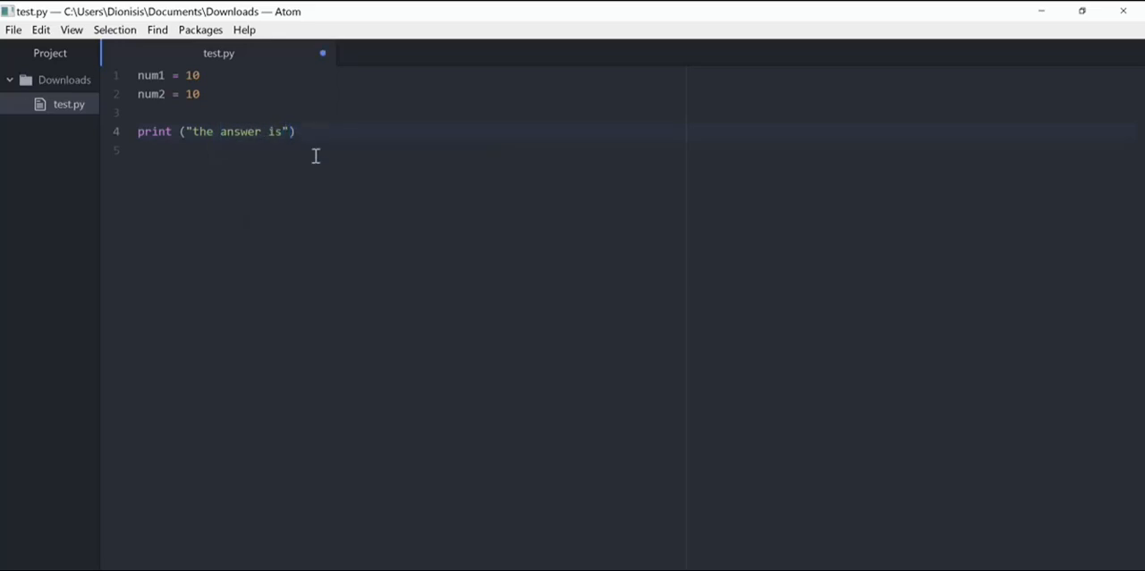
{"action": "type", "text": ","}
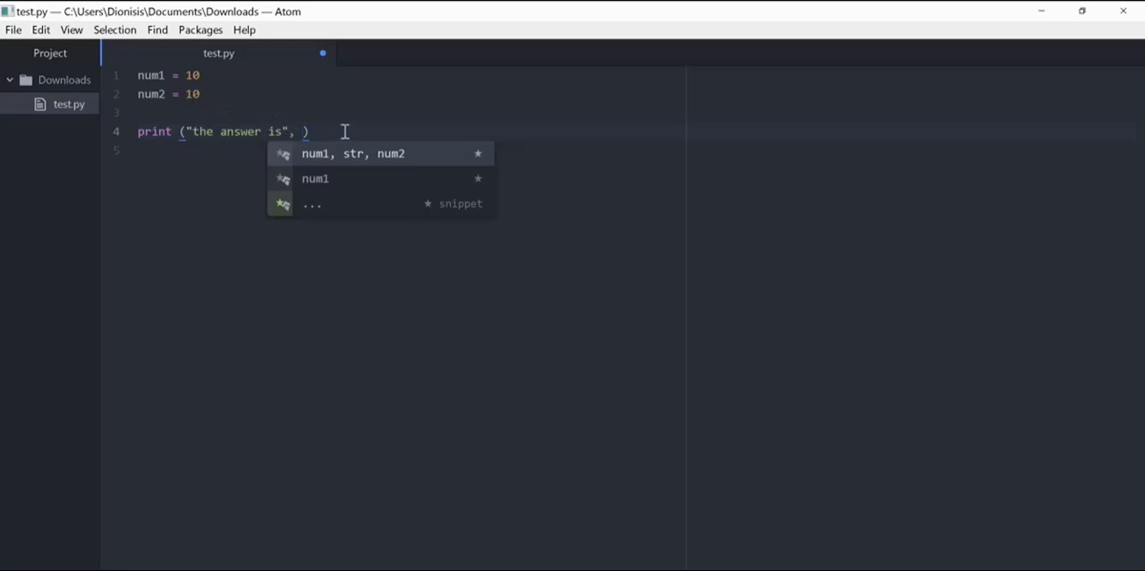
Step: Complete the print line with num1 + num2 as the second argument
{"action": "type", "text": "num"}
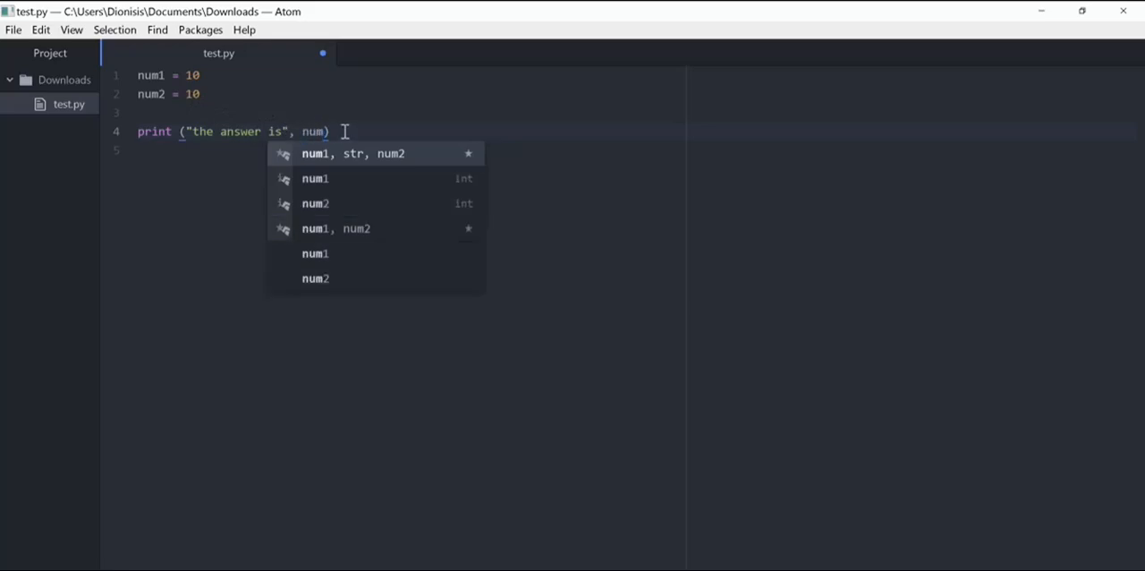
{"action": "type", "text": "1"}
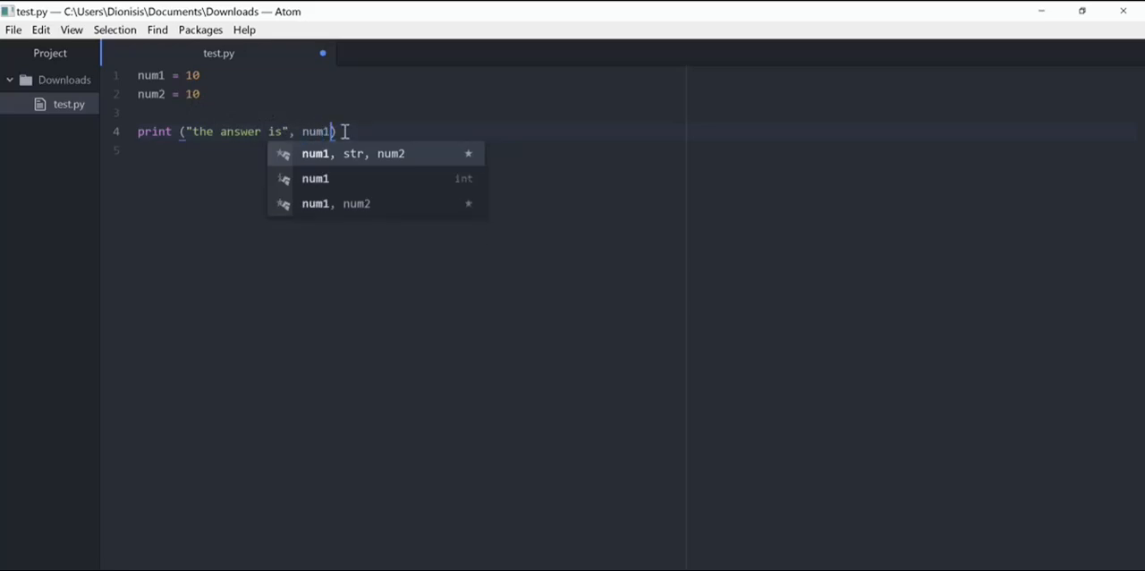
{"action": "type", "text": "+"}
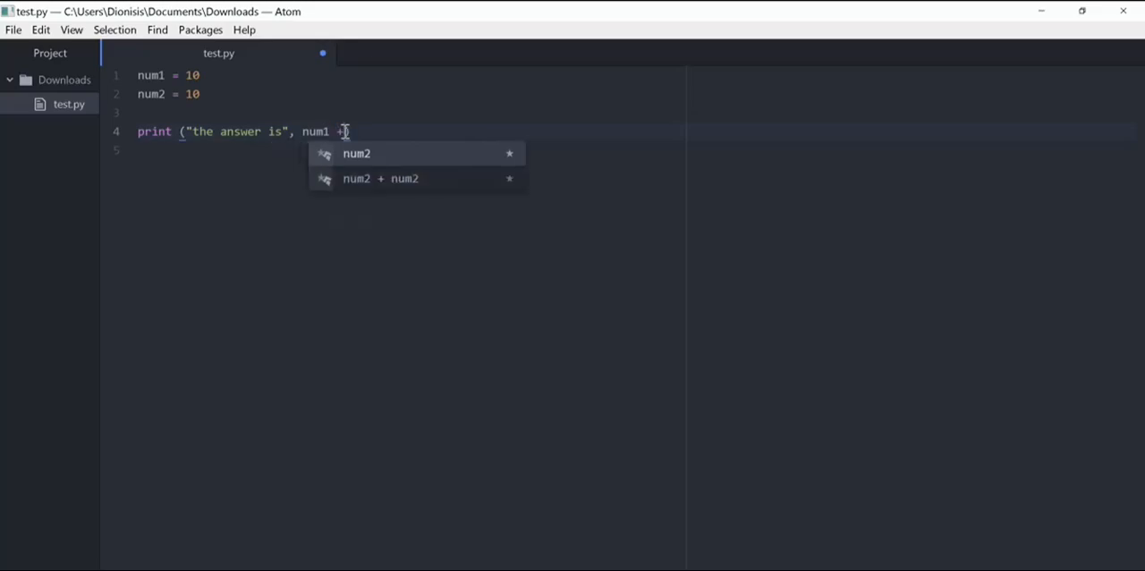
{"action": "type", "text": "nu"}
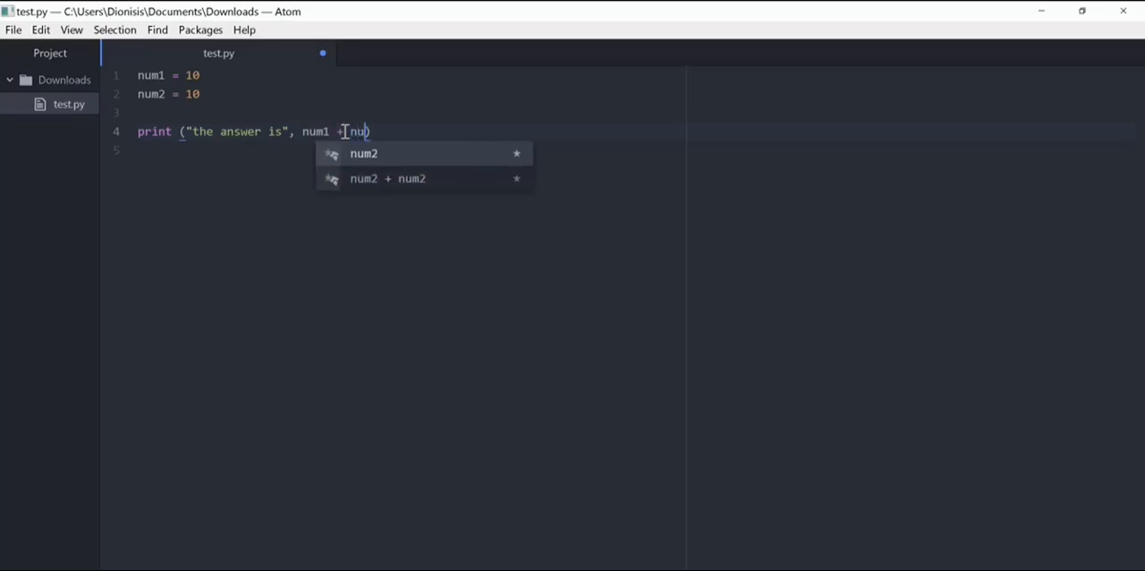
{"action": "type", "text": "num2"}
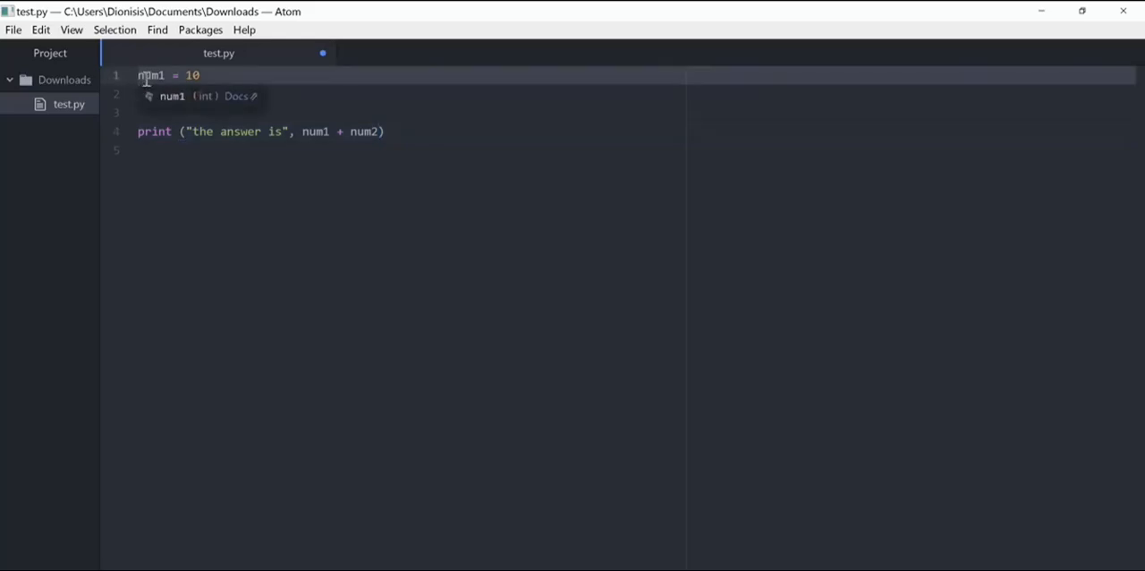
{"action": "type", "text": "num2 = 10"}
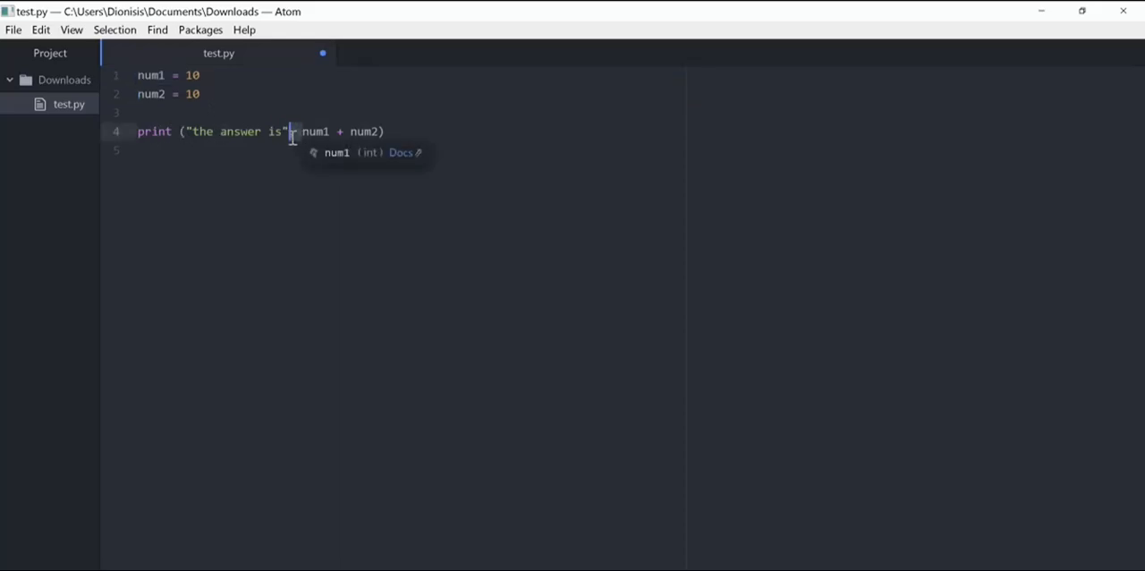
{"action": "type", "text": ","}
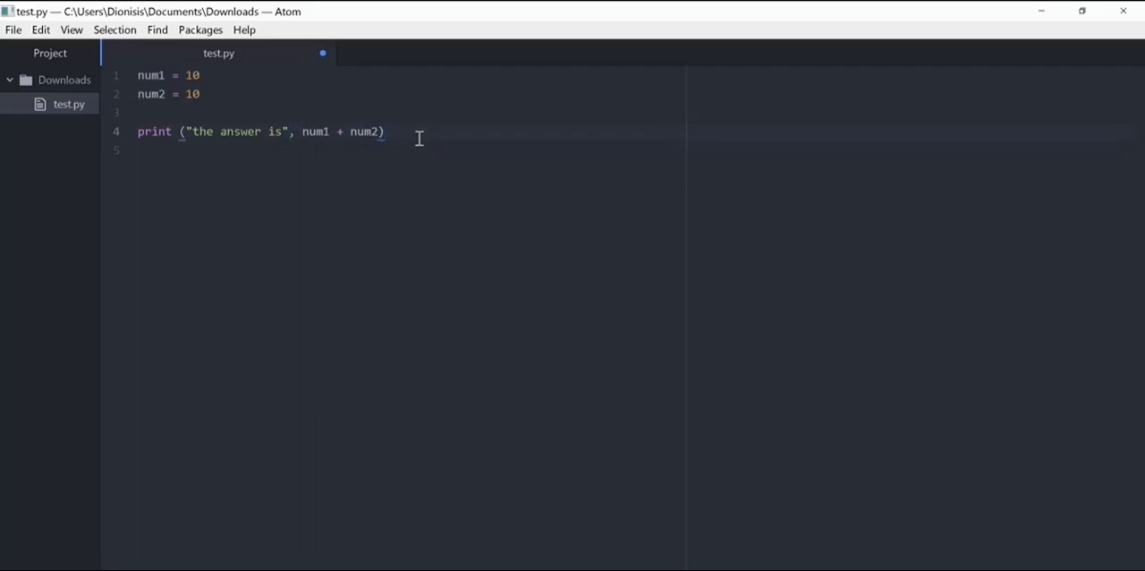
{"action": "left_click", "coordinate": [385, 132]}
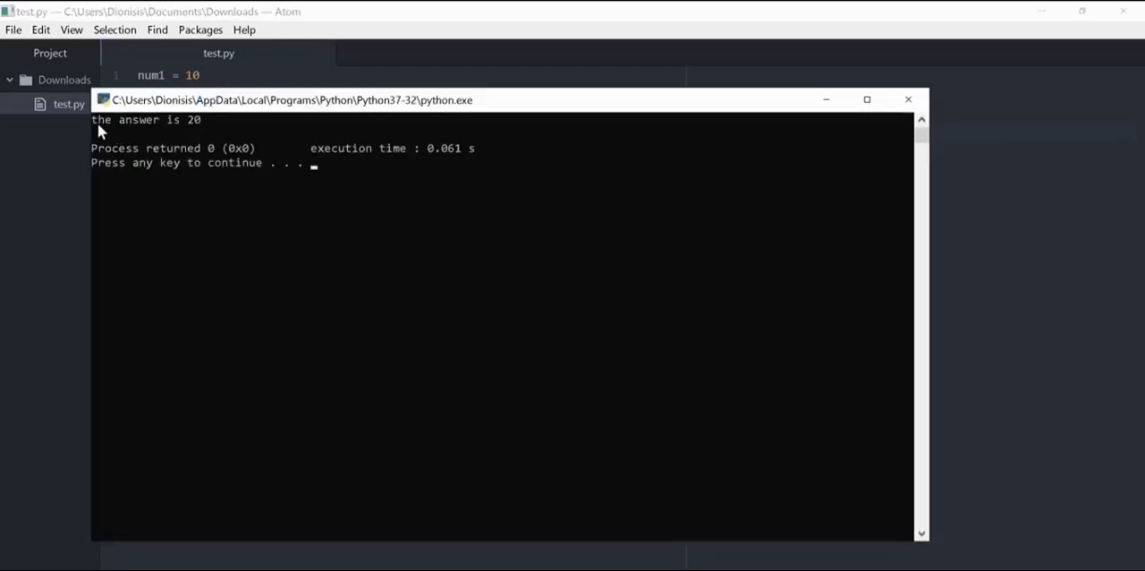
{"action": "left_click_drag", "start_coordinate": [93, 118], "coordinate": [200, 118]}
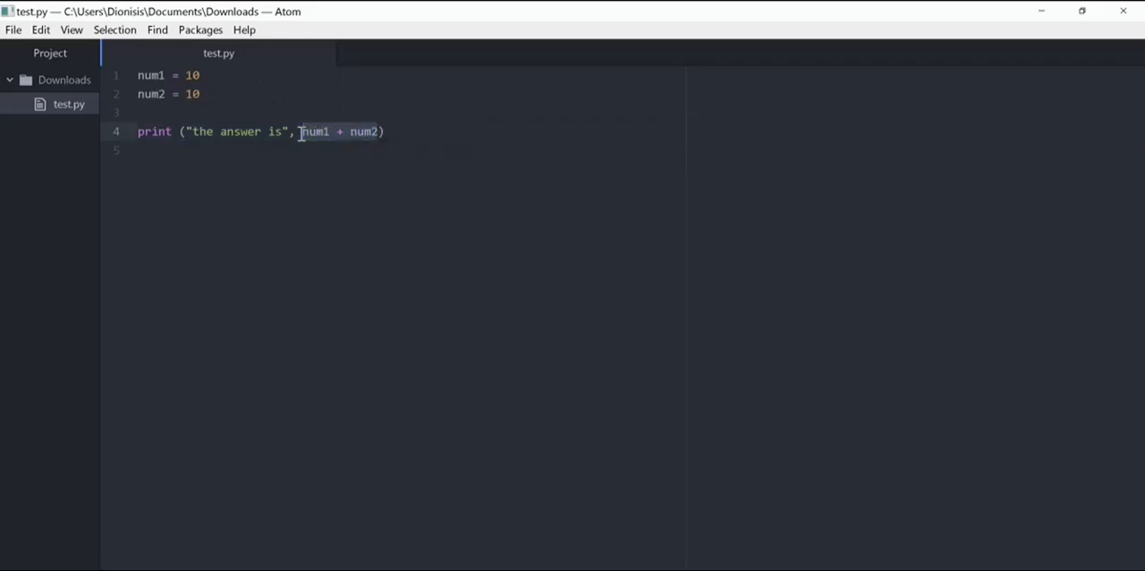
Step: Remove the sum from print and add the line answer = num1 + num2
{"action": "key", "text": "Delete"}
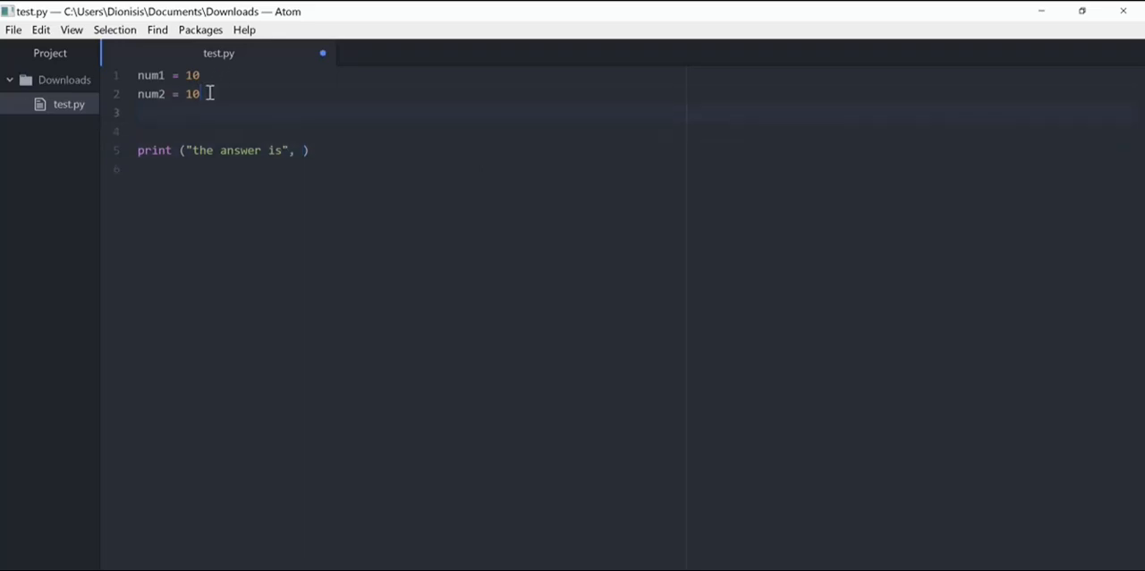
{"action": "type", "text": "answer ="}
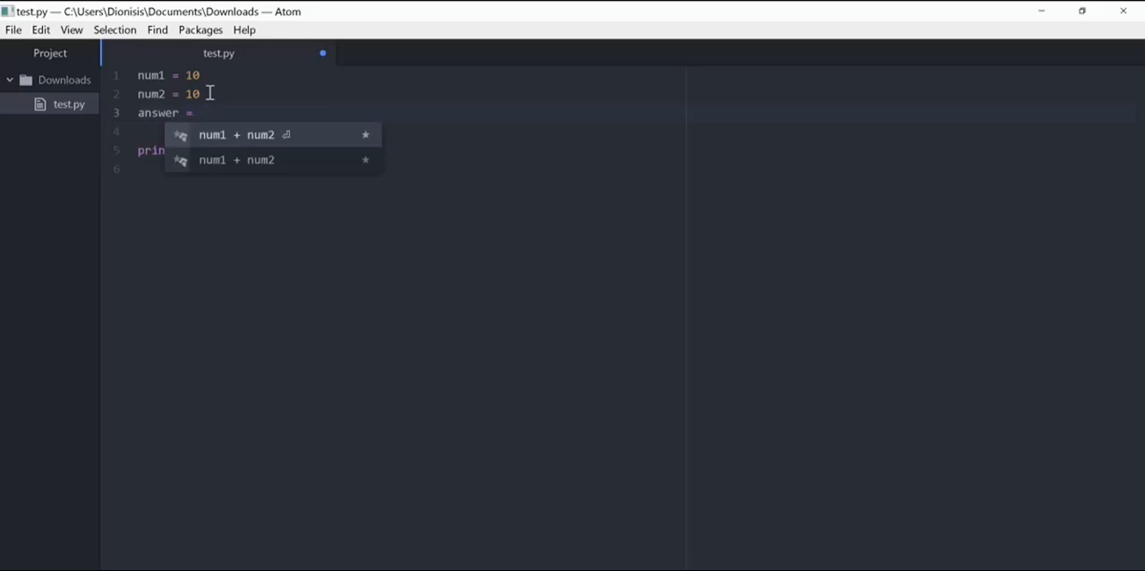
{"action": "type", "text": "num1 +"}
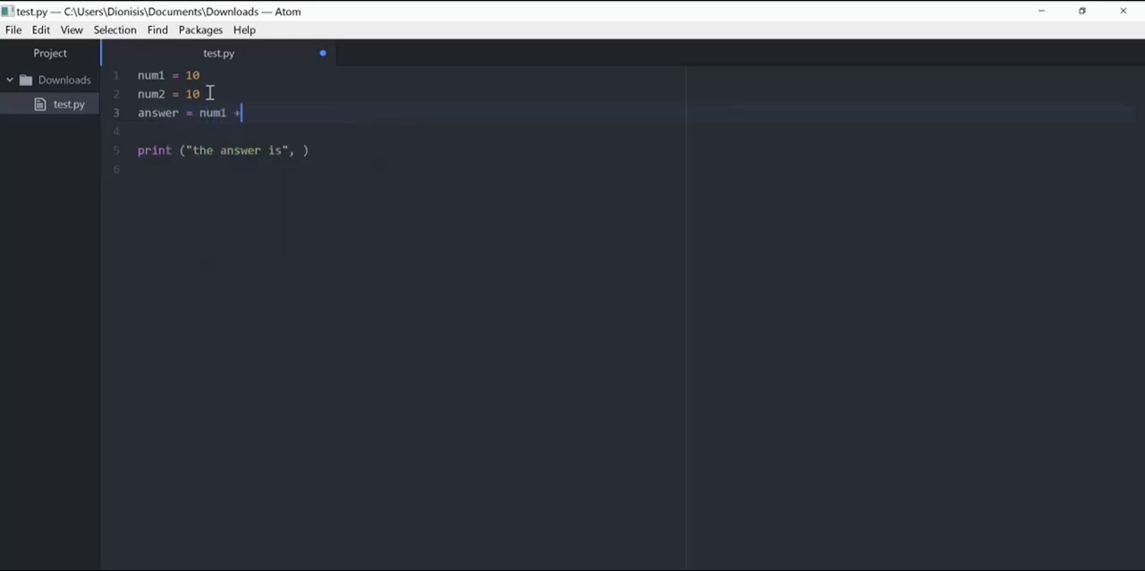
{"action": "type", "text": "num2"}
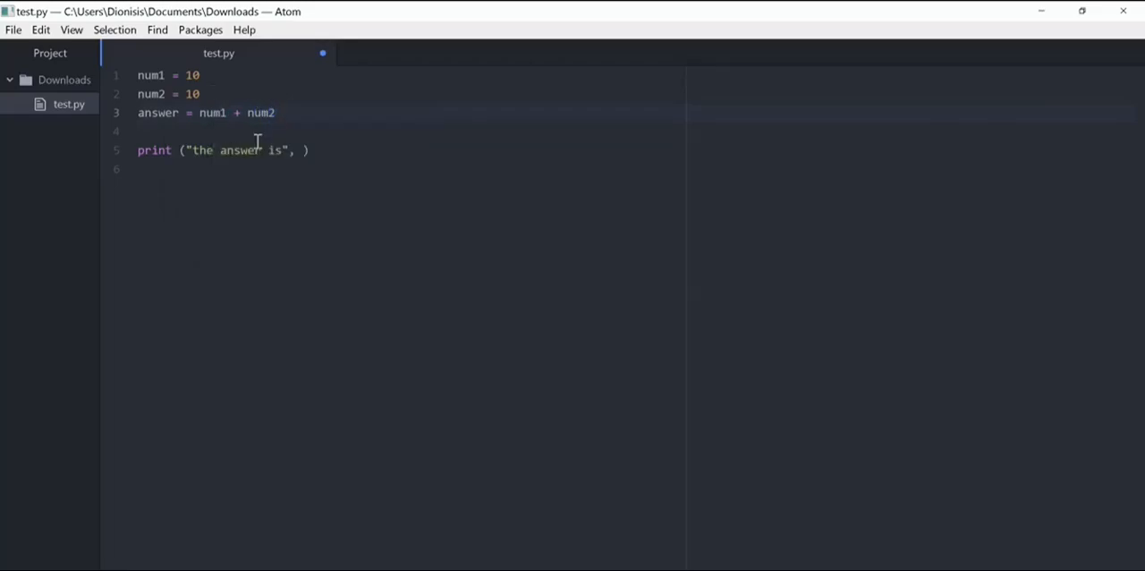
Step: Make answer the second argument of the print statement
{"action": "left_click", "coordinate": [276, 112]}
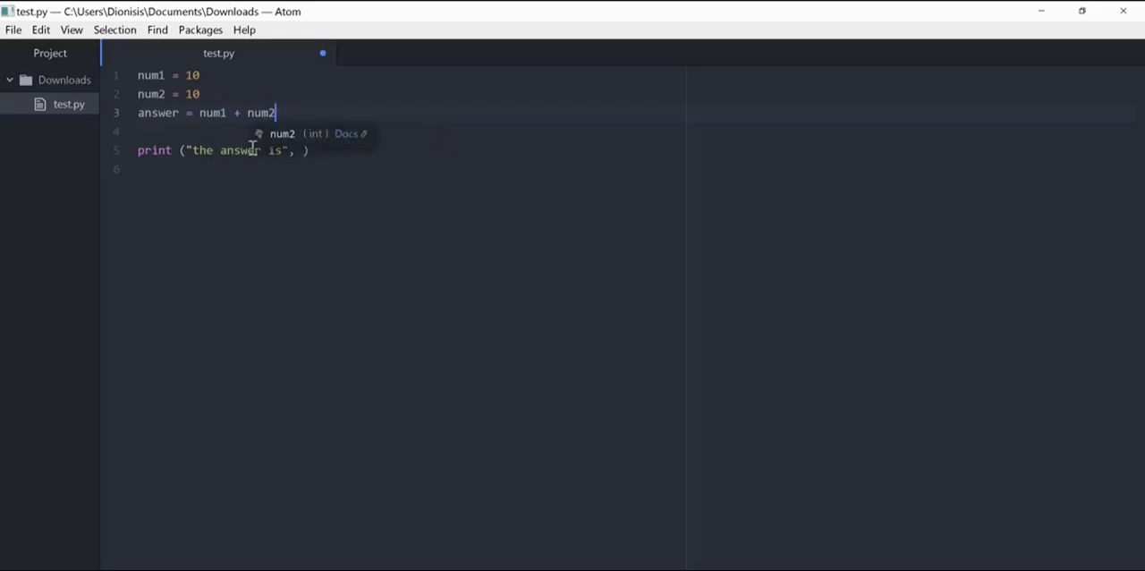
{"action": "left_click", "coordinate": [303, 150]}
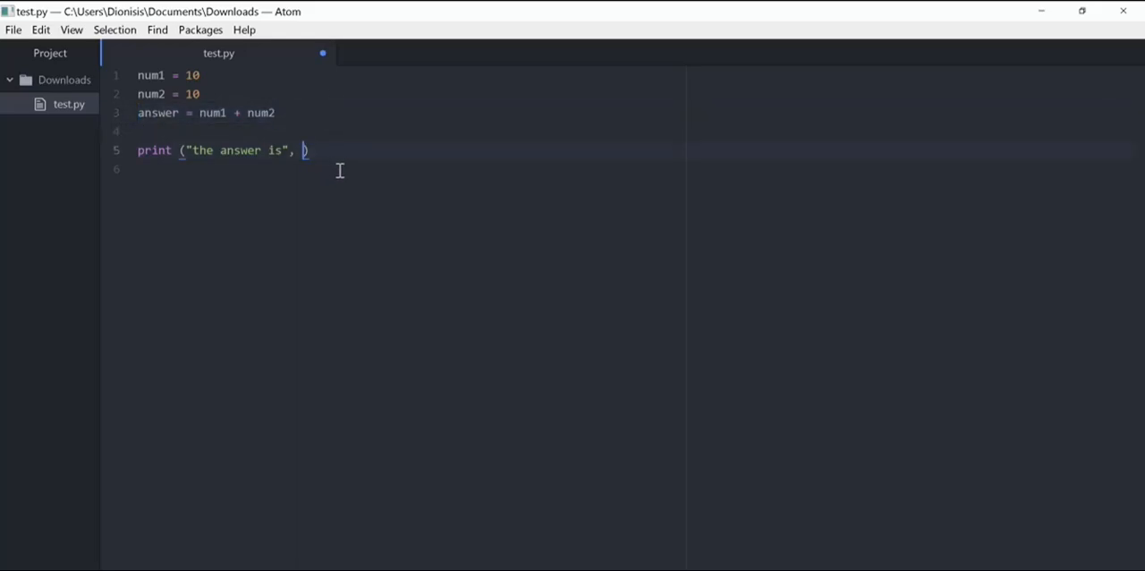
{"action": "type", "text": "answer"}
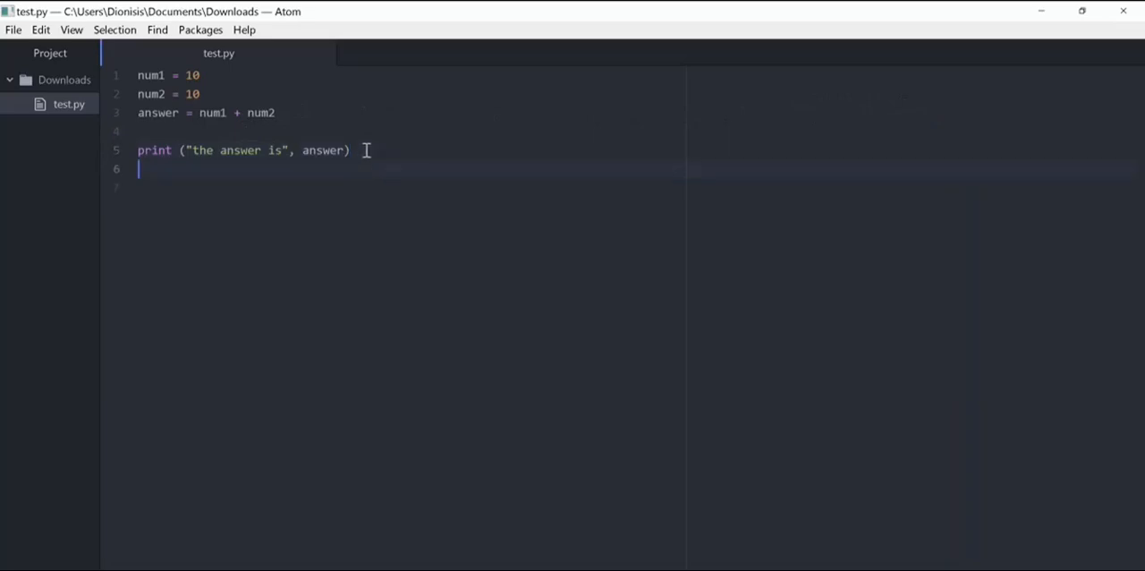
Step: Write a second print line print ("nice", answer) below the first
{"action": "type", "text": "print ("}
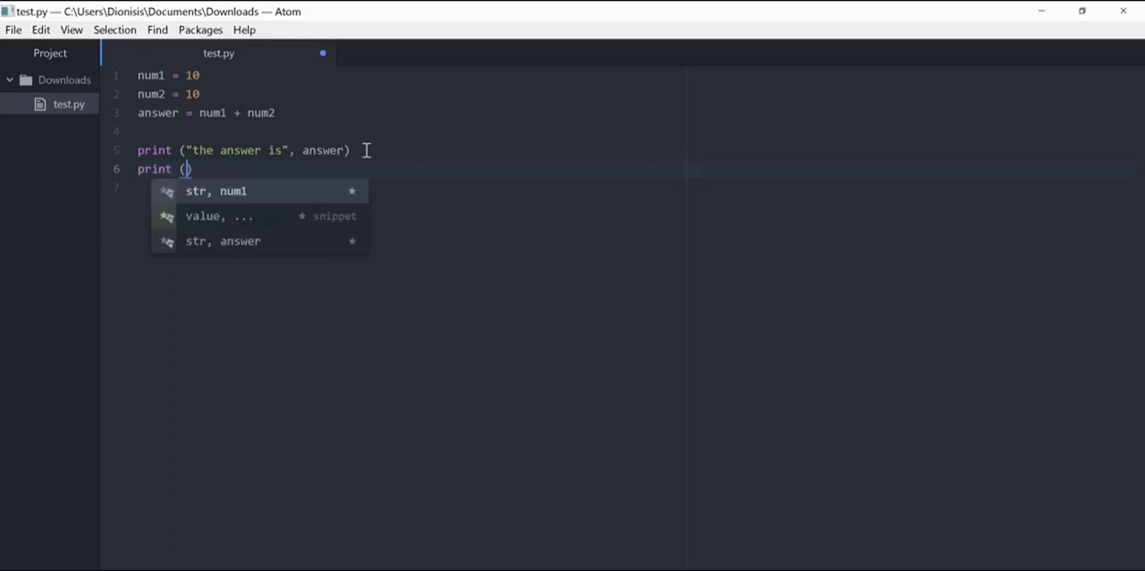
{"action": "type", "text": "\"\""}
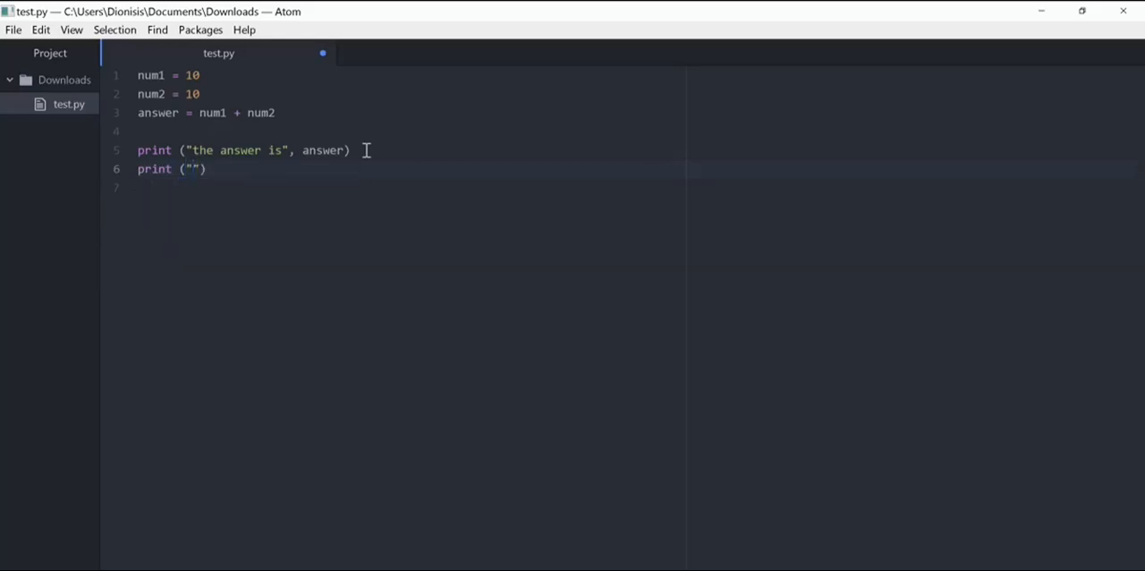
{"action": "type", "text": "nice"}
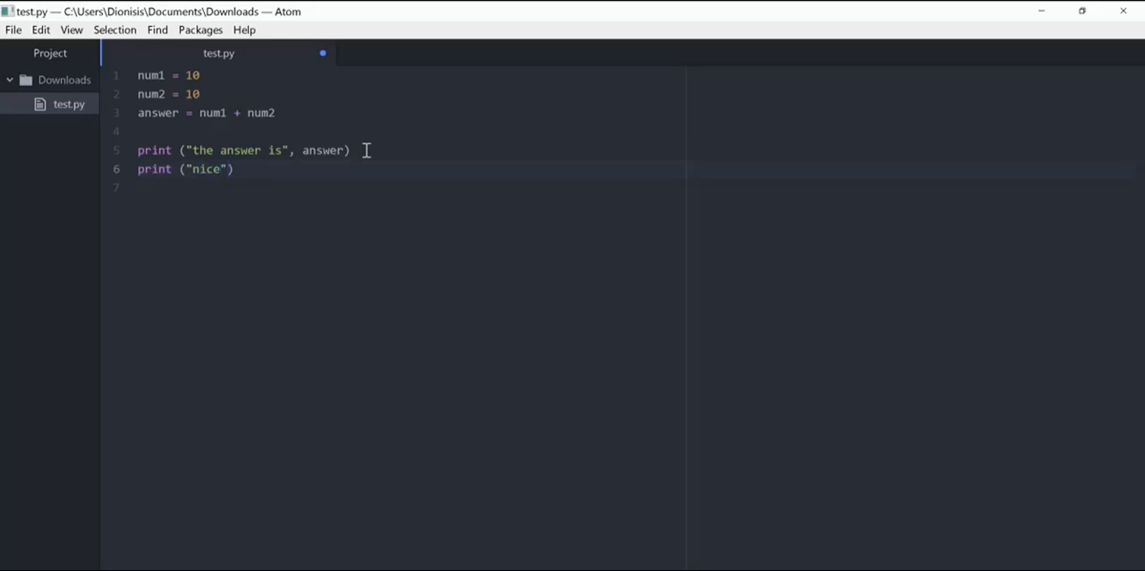
{"action": "type", "text": ","}
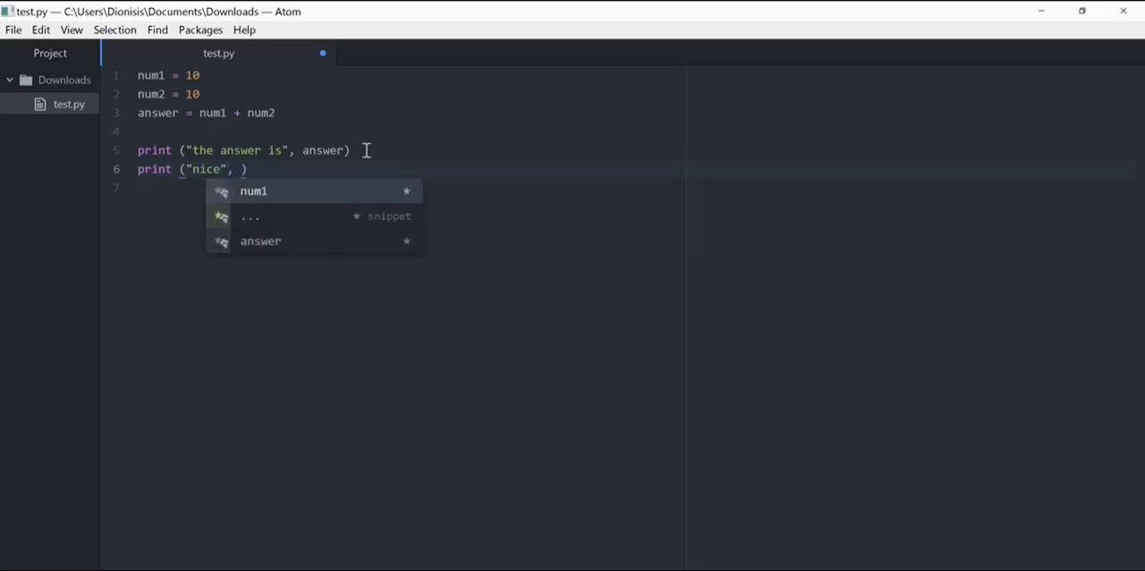
{"action": "type", "text": "answer"}
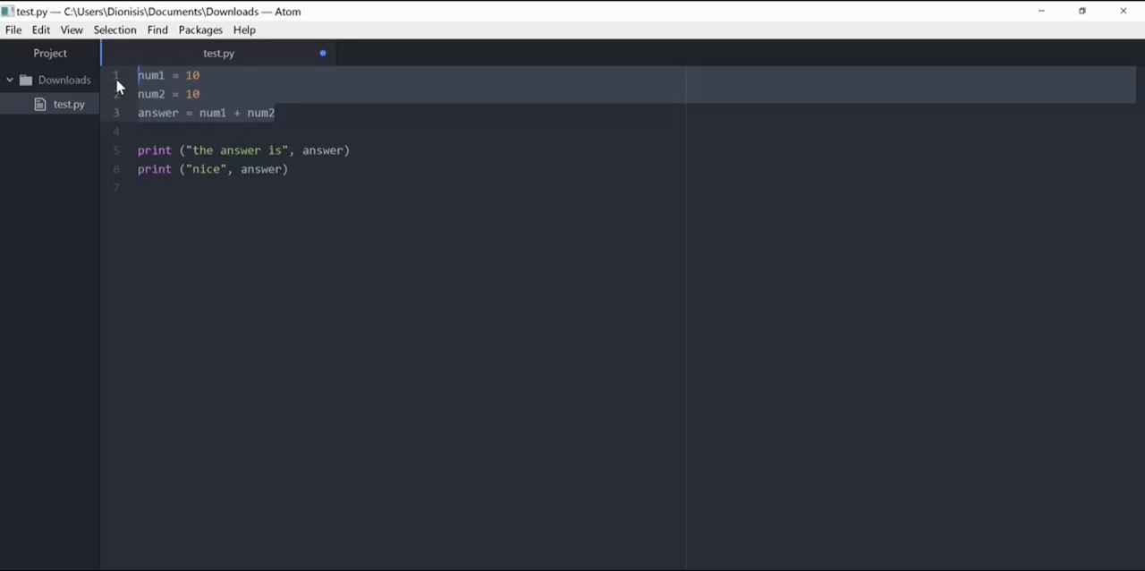
{"action": "left_click", "coordinate": [276, 113]}
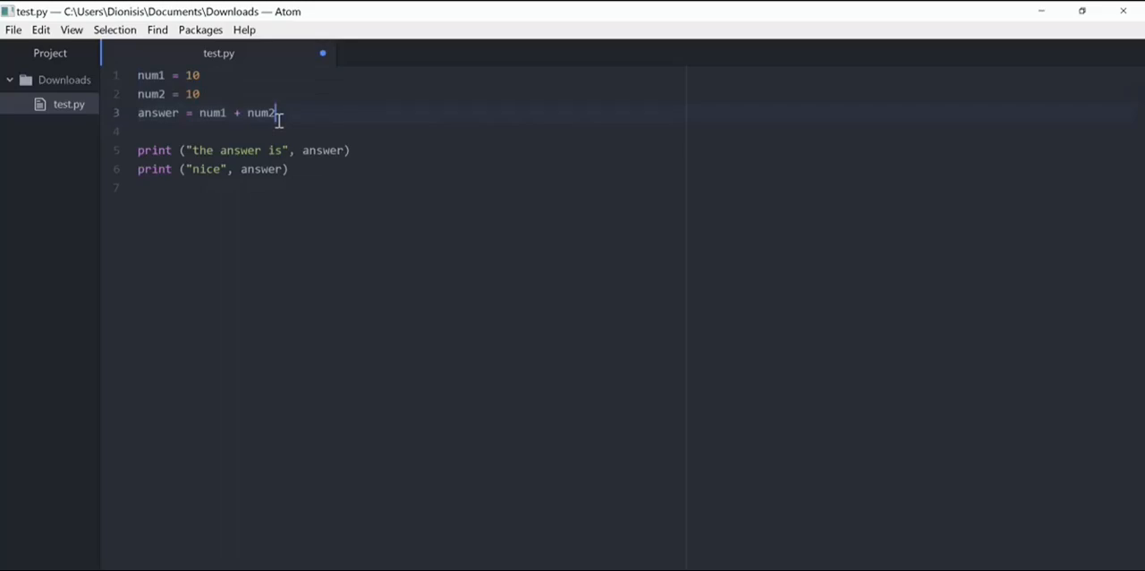